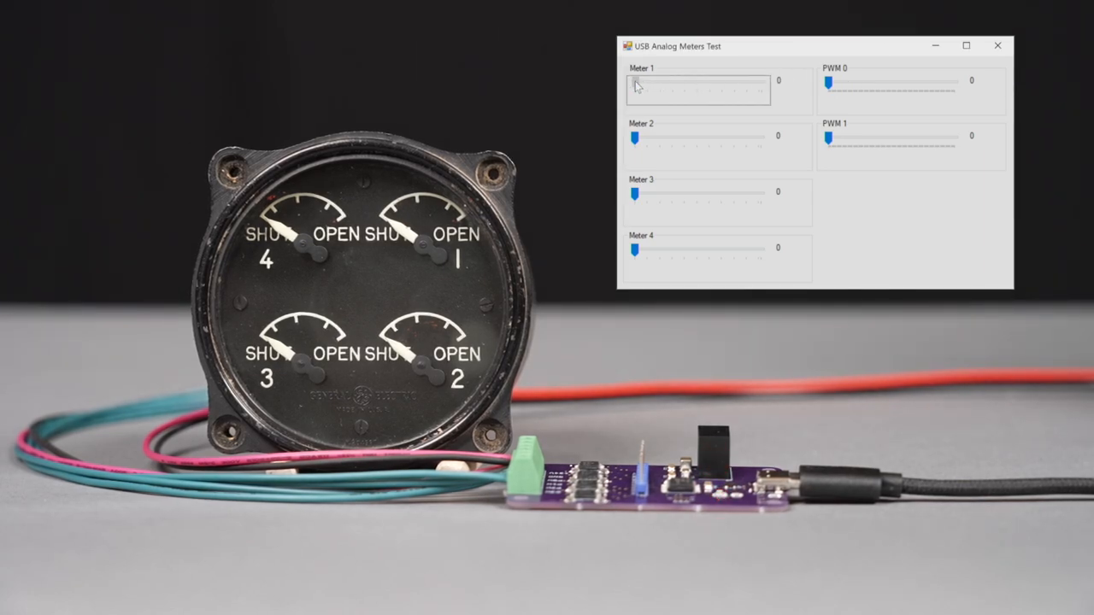
- Swing gauge 1's needle to fully open, then settle it at mid-scale (45)
drag(632, 91, 731, 91)
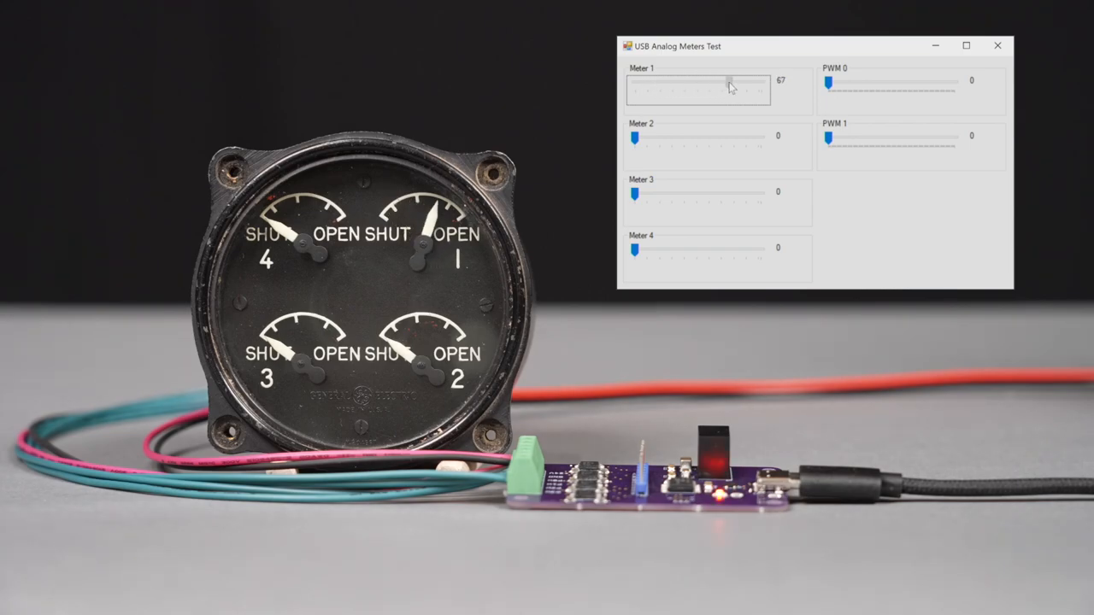
drag(726, 88, 765, 89)
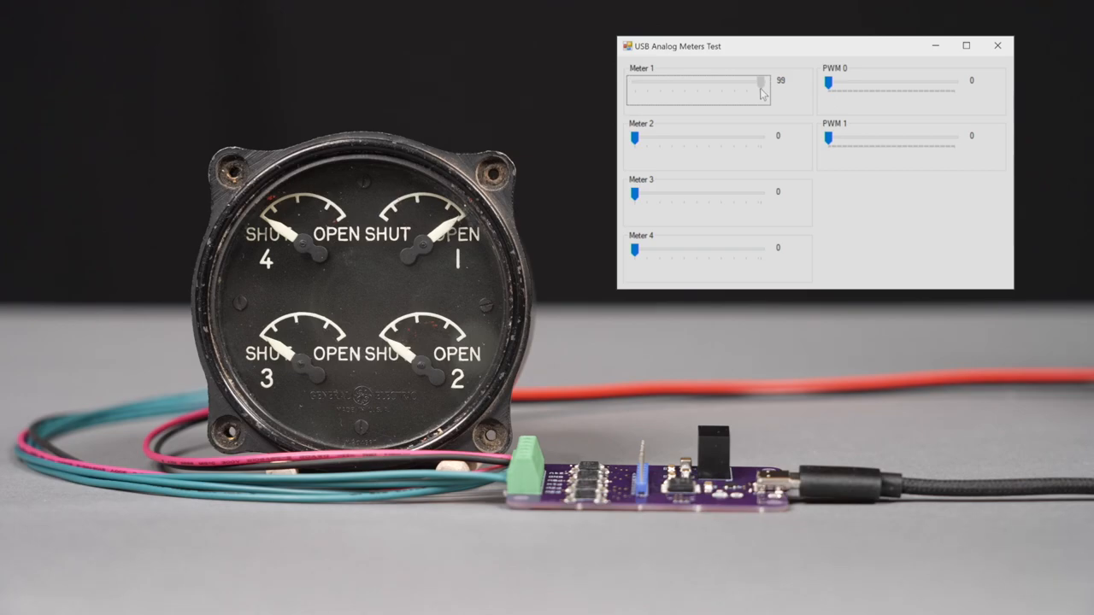
drag(755, 92, 692, 92)
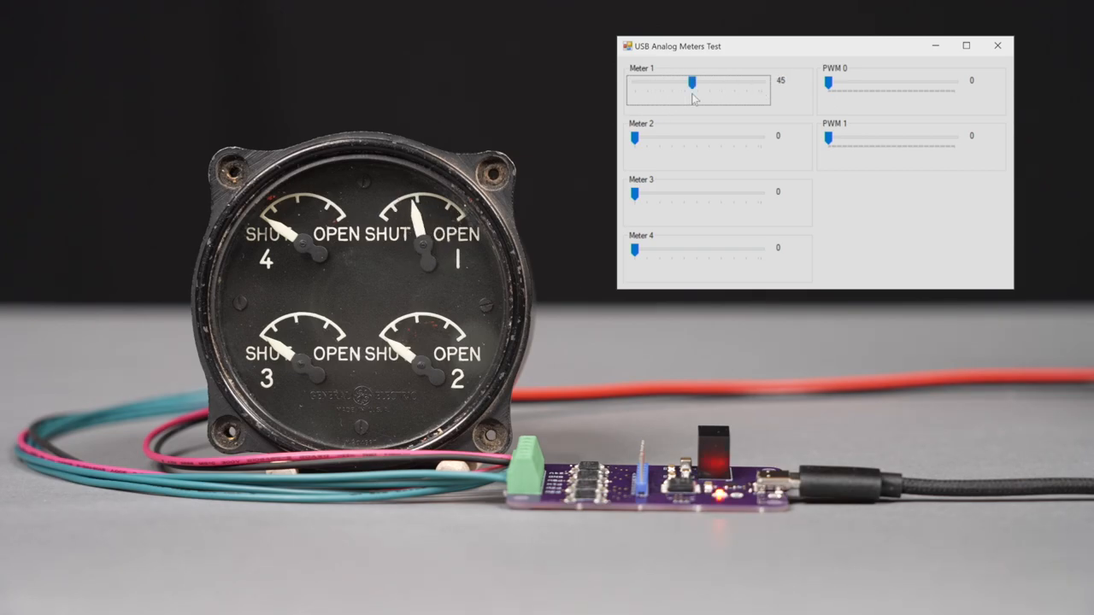
- Push gauge 2's needle fully open and ease it back slightly to 89
drag(634, 137, 741, 137)
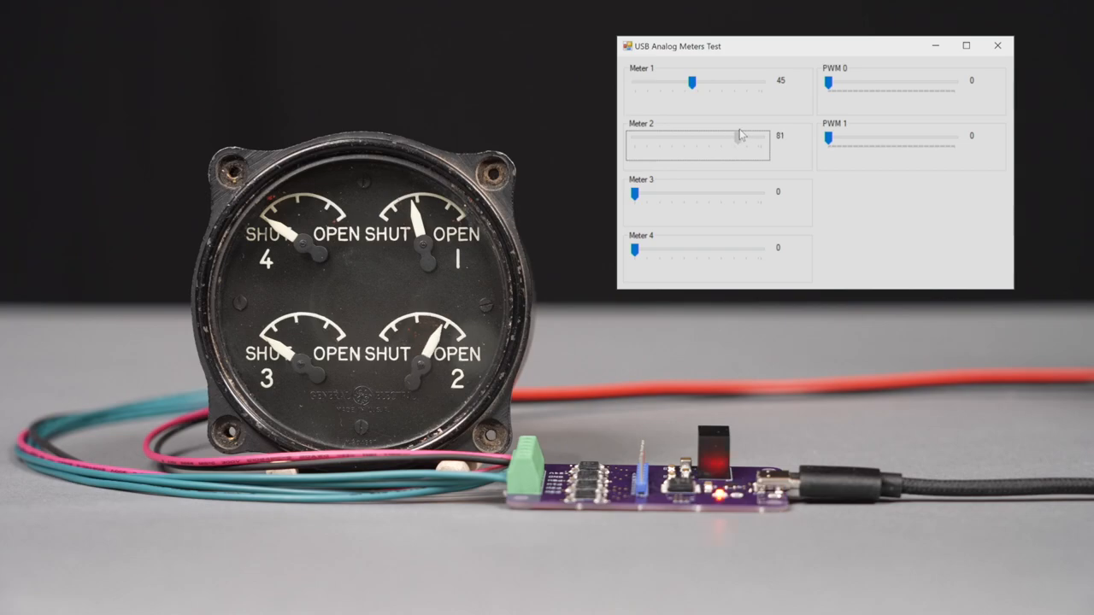
drag(735, 137, 769, 137)
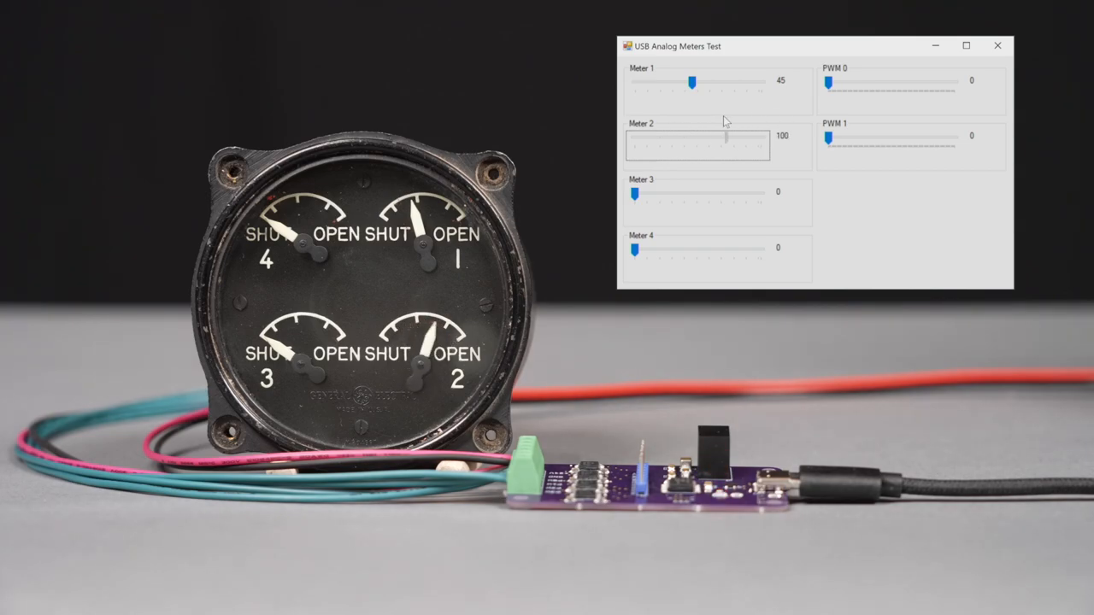
drag(725, 144, 745, 139)
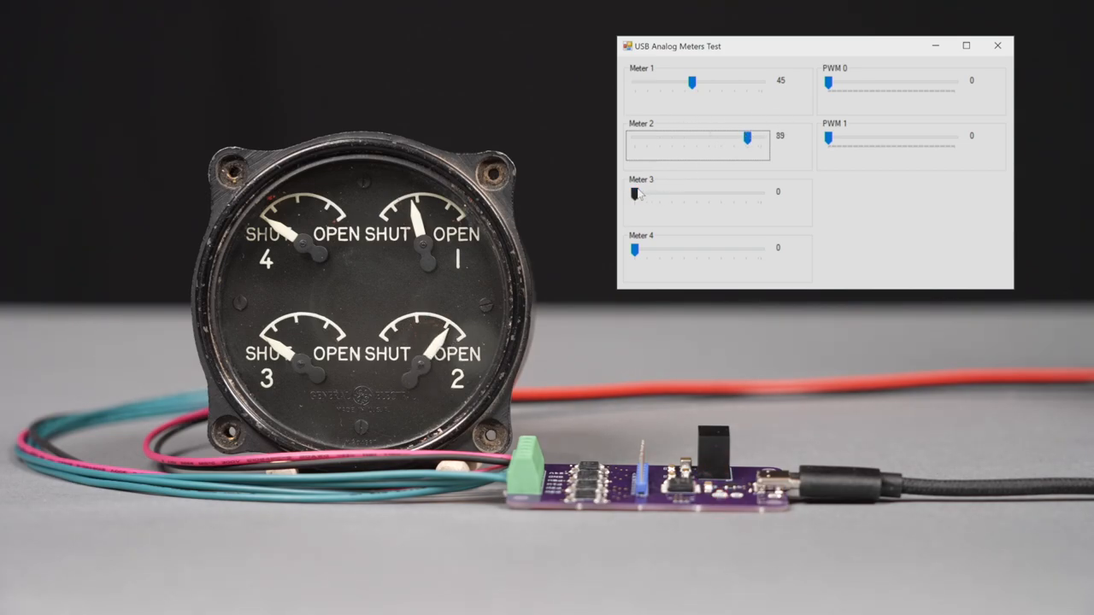
- Sweep gauge 3's needle open, near shut, fully open, and leave it at 17
drag(635, 193, 744, 193)
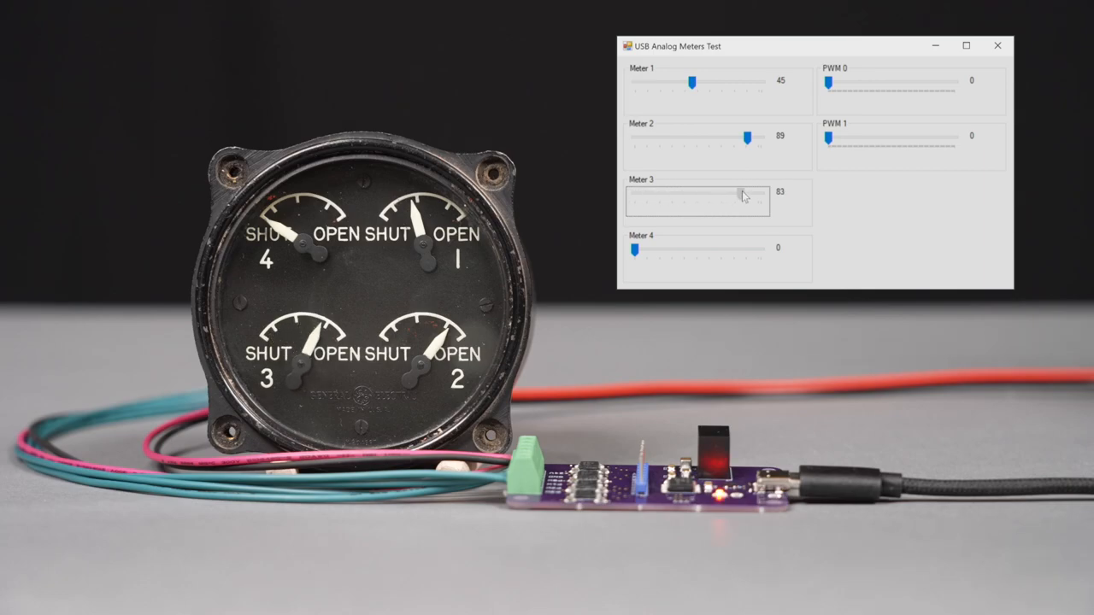
drag(742, 201, 653, 202)
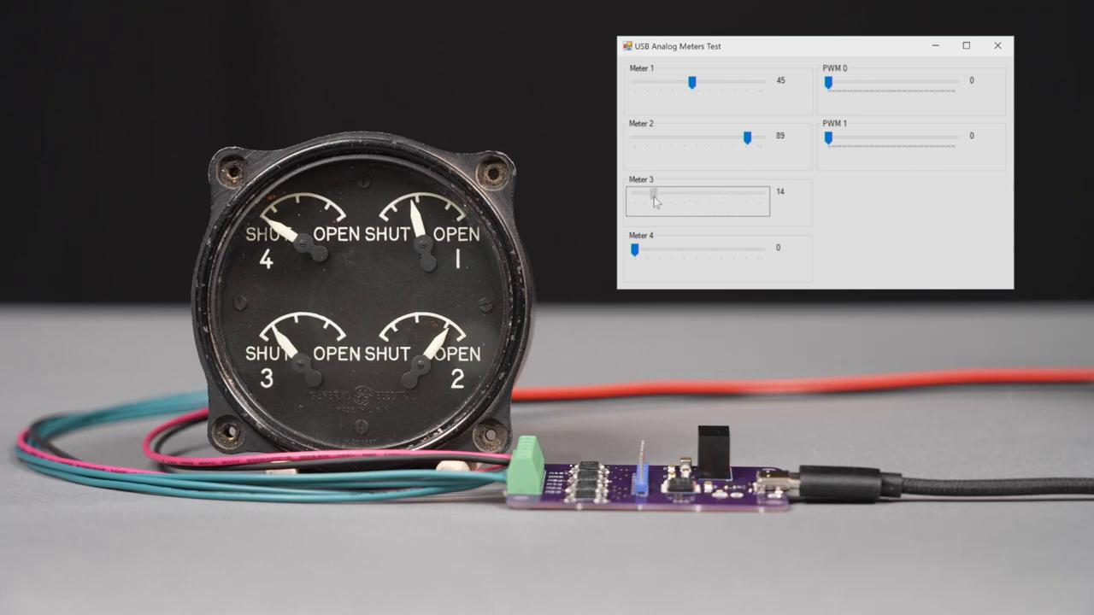
drag(653, 202, 760, 201)
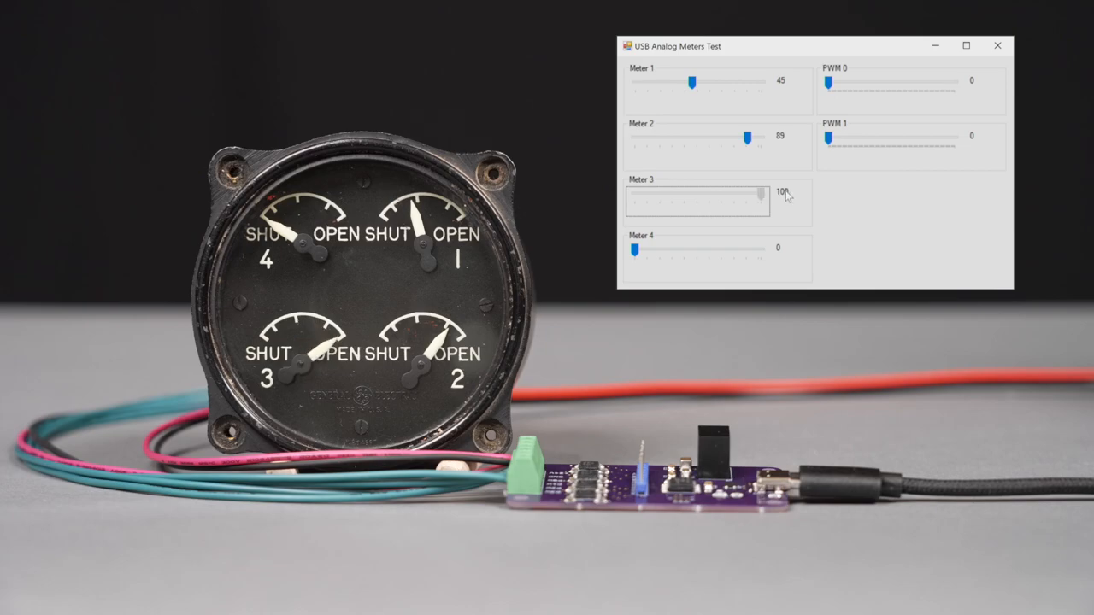
drag(759, 195, 646, 195)
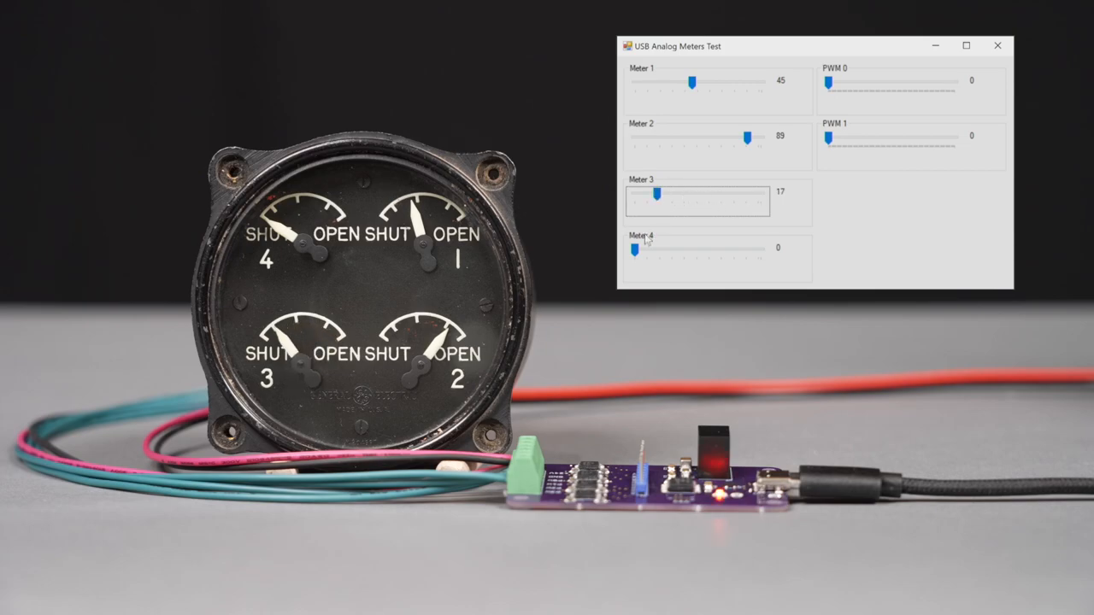
- Raise gauge 4's needle in small steps to just past mid-scale at 58
drag(636, 249, 692, 249)
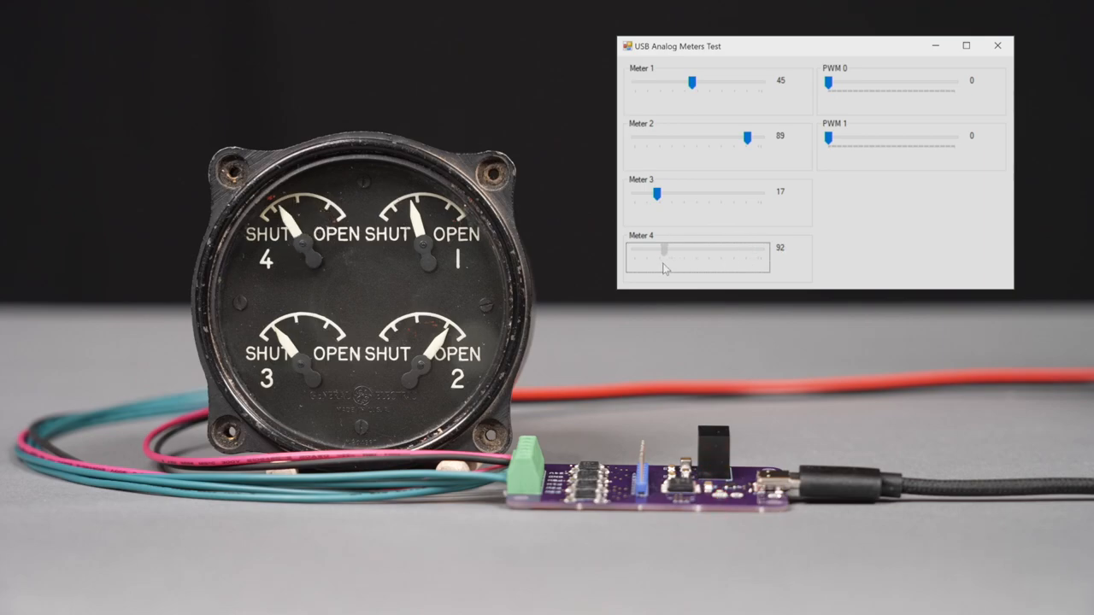
drag(663, 249, 680, 250)
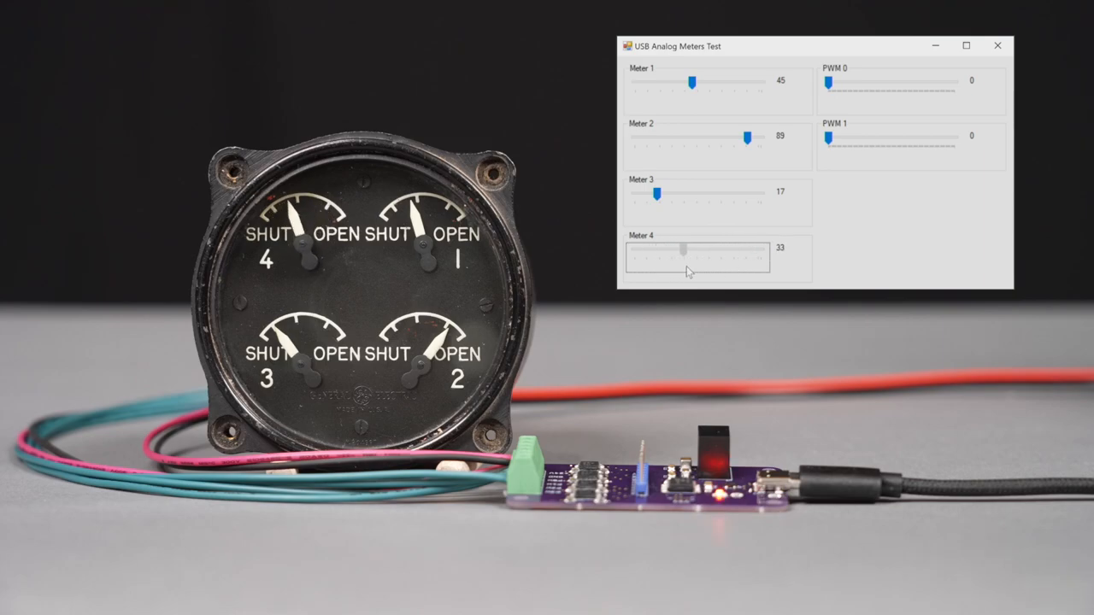
drag(681, 250, 707, 250)
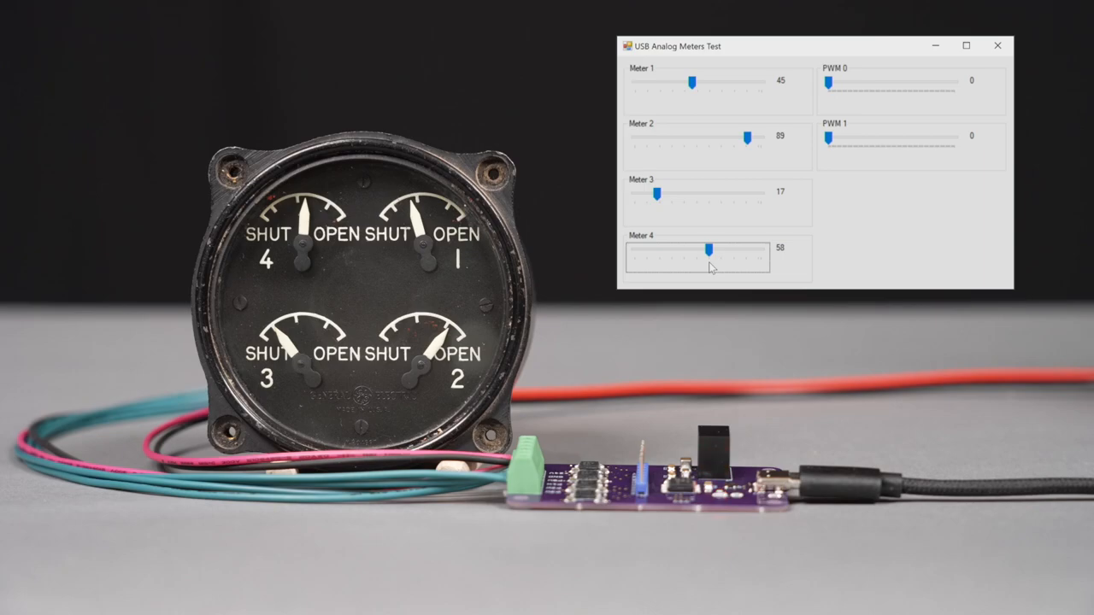